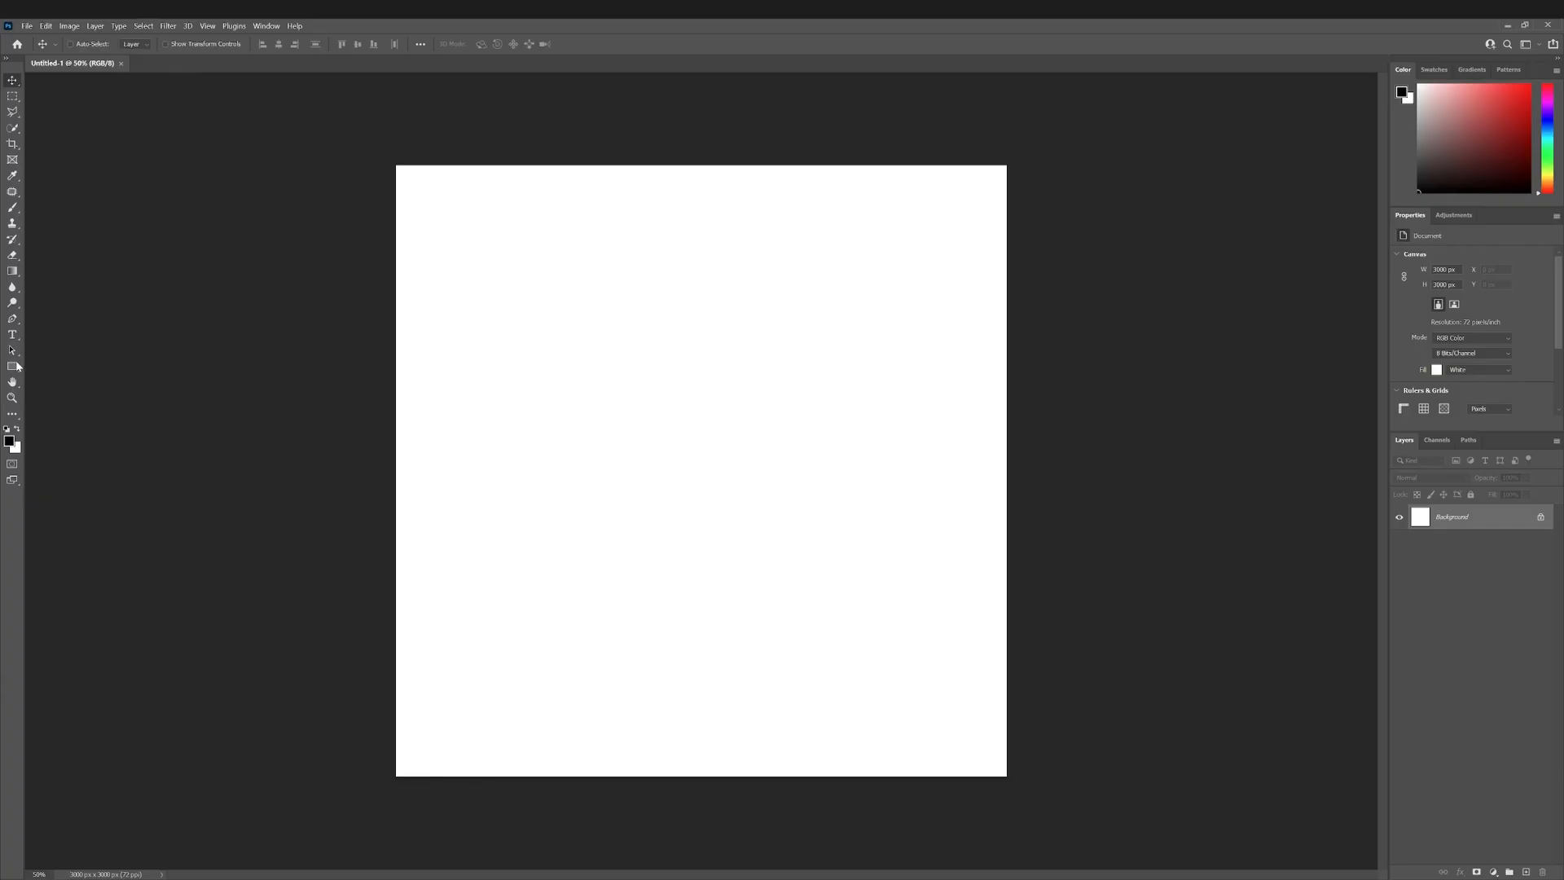
- Draw a large black triangle and give its layer a Radial-style Gradient Overlay
left_click(13, 366)
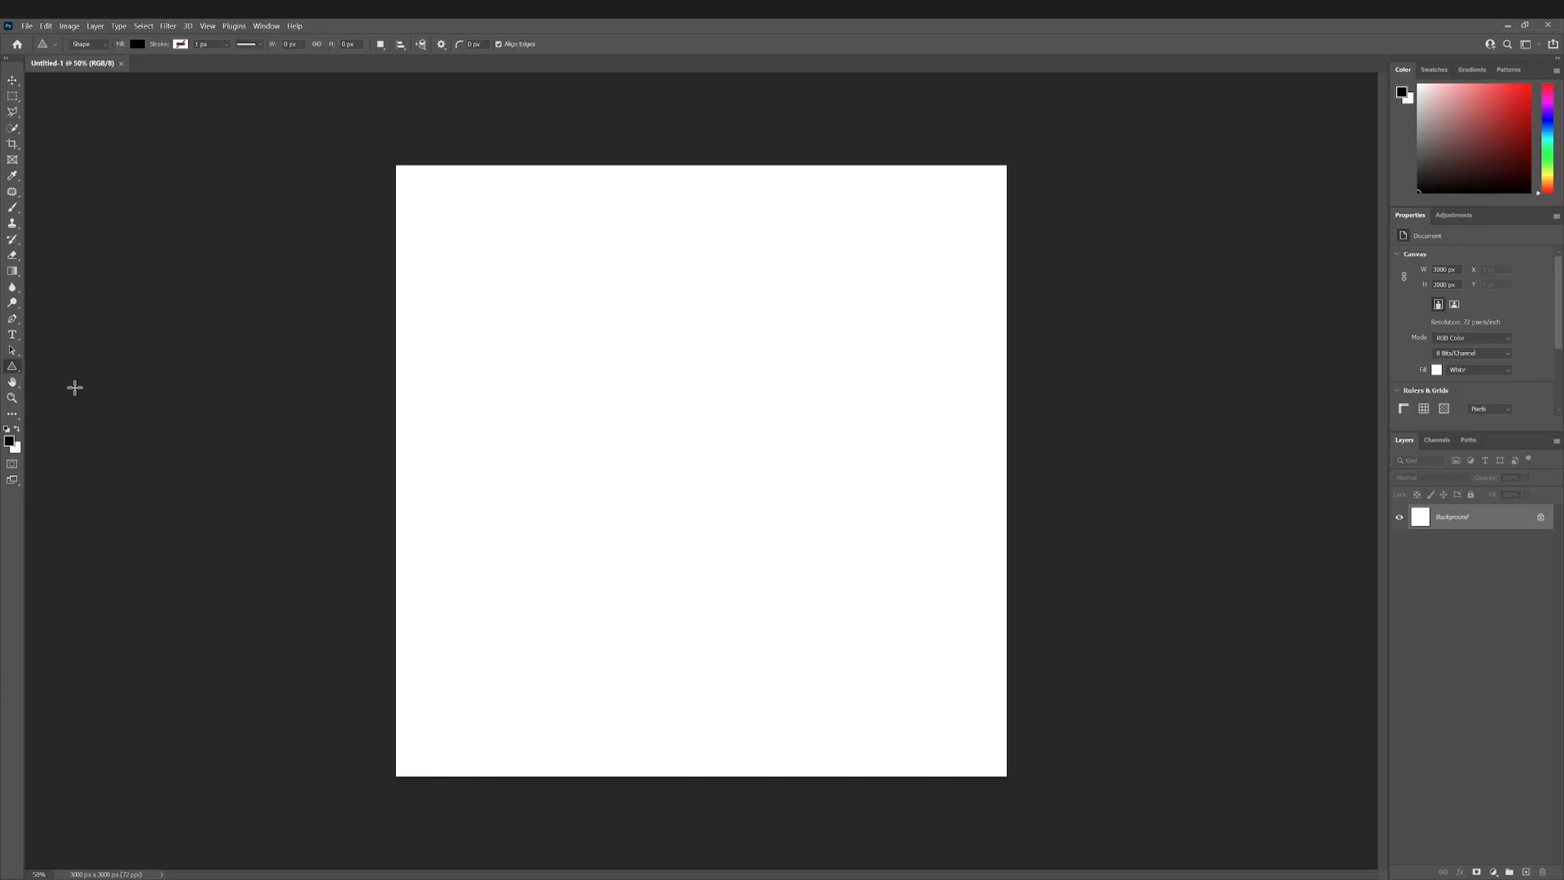
mouse_move(412, 230)
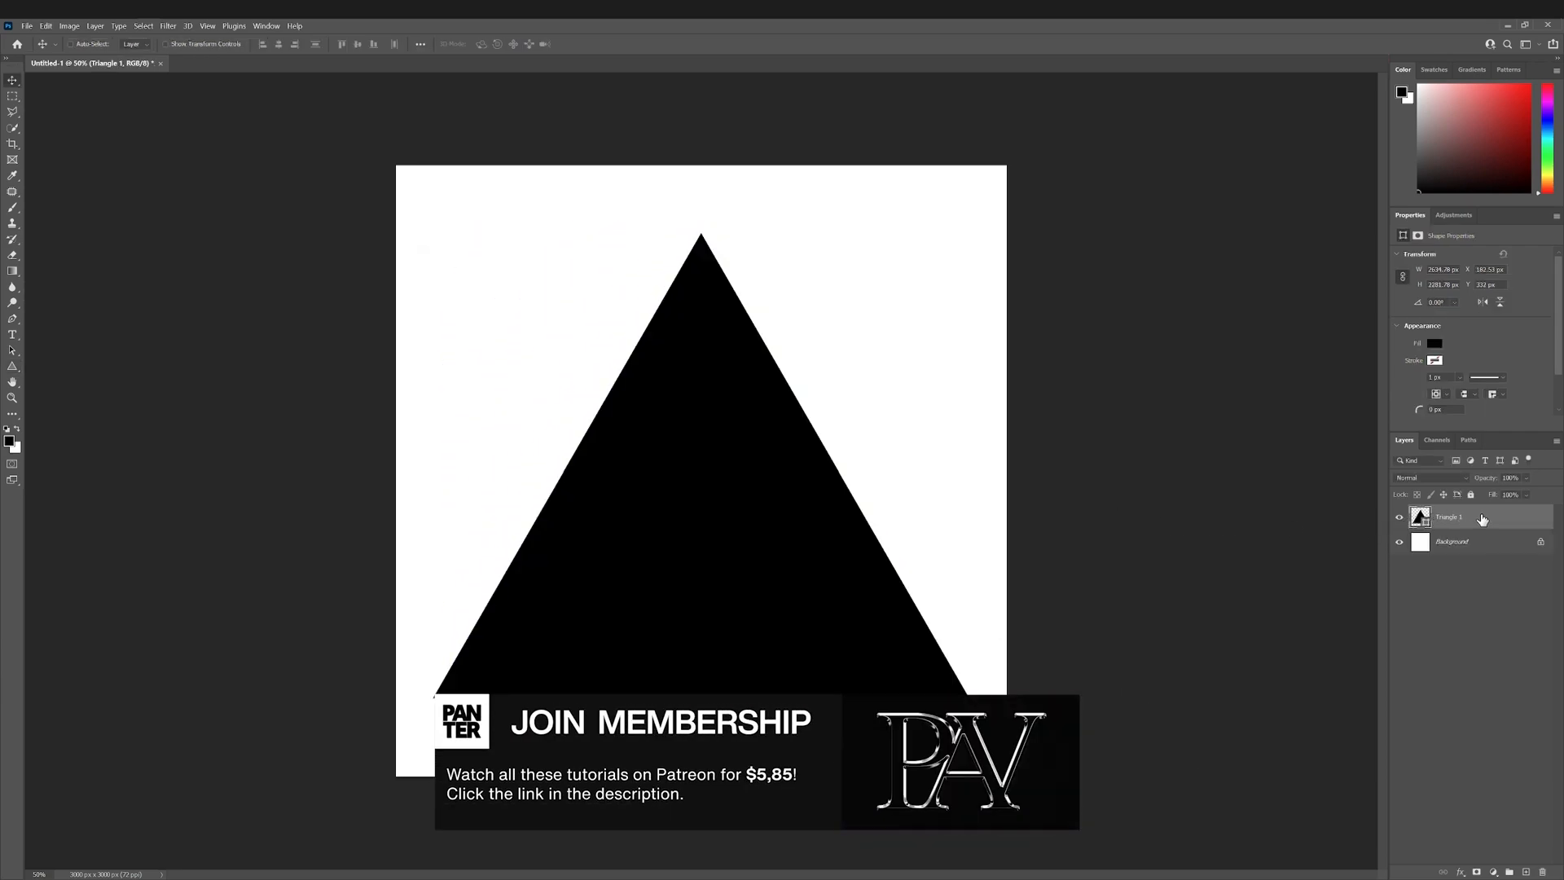
double_click(1456, 517)
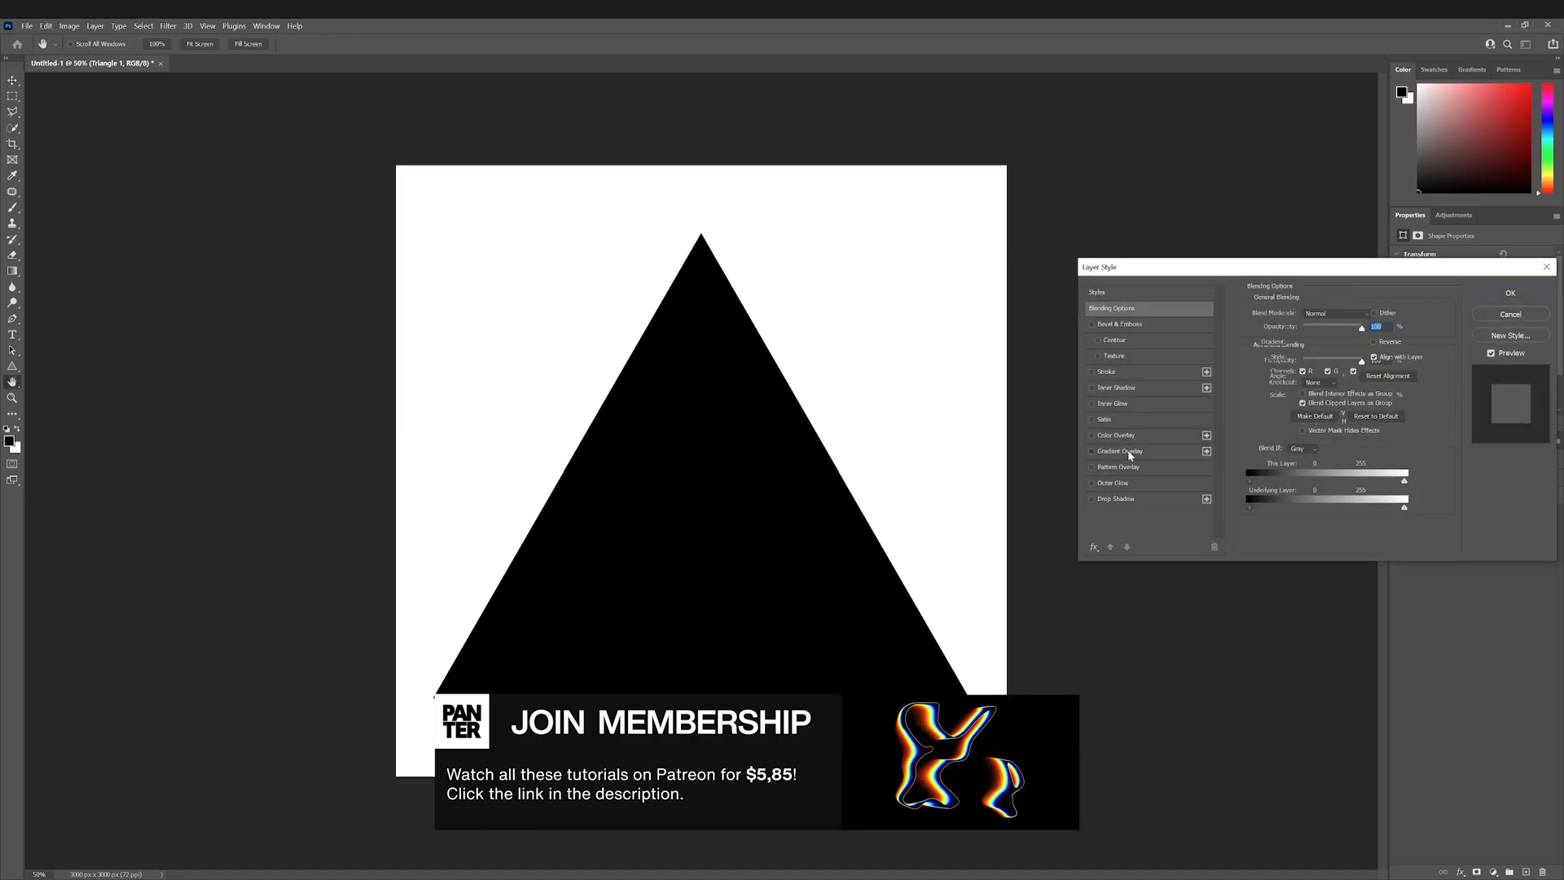
left_click(1092, 449)
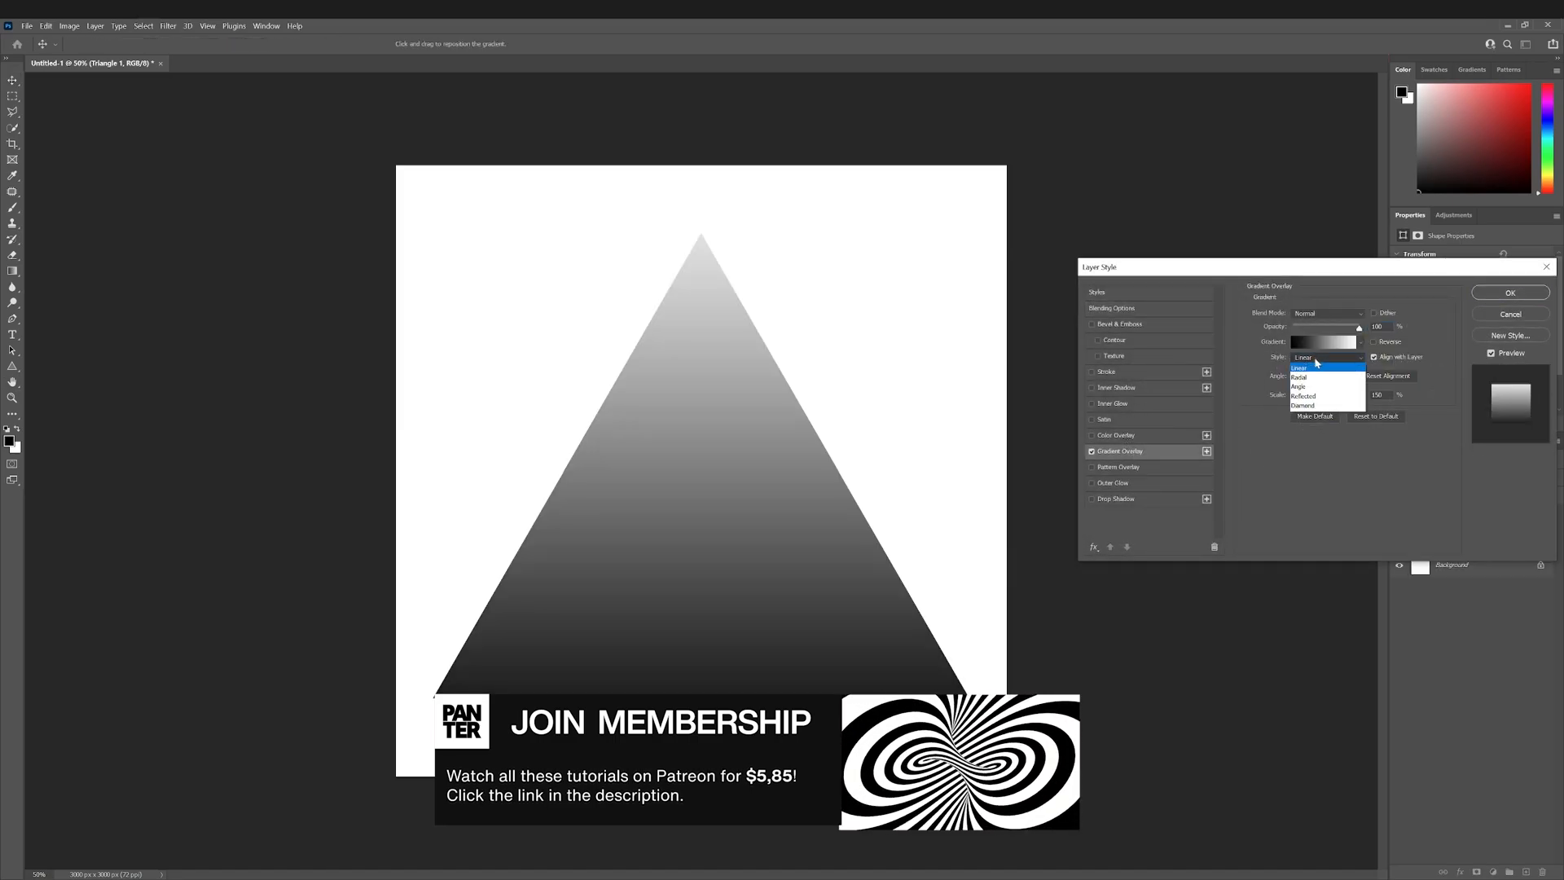
left_click(1304, 376)
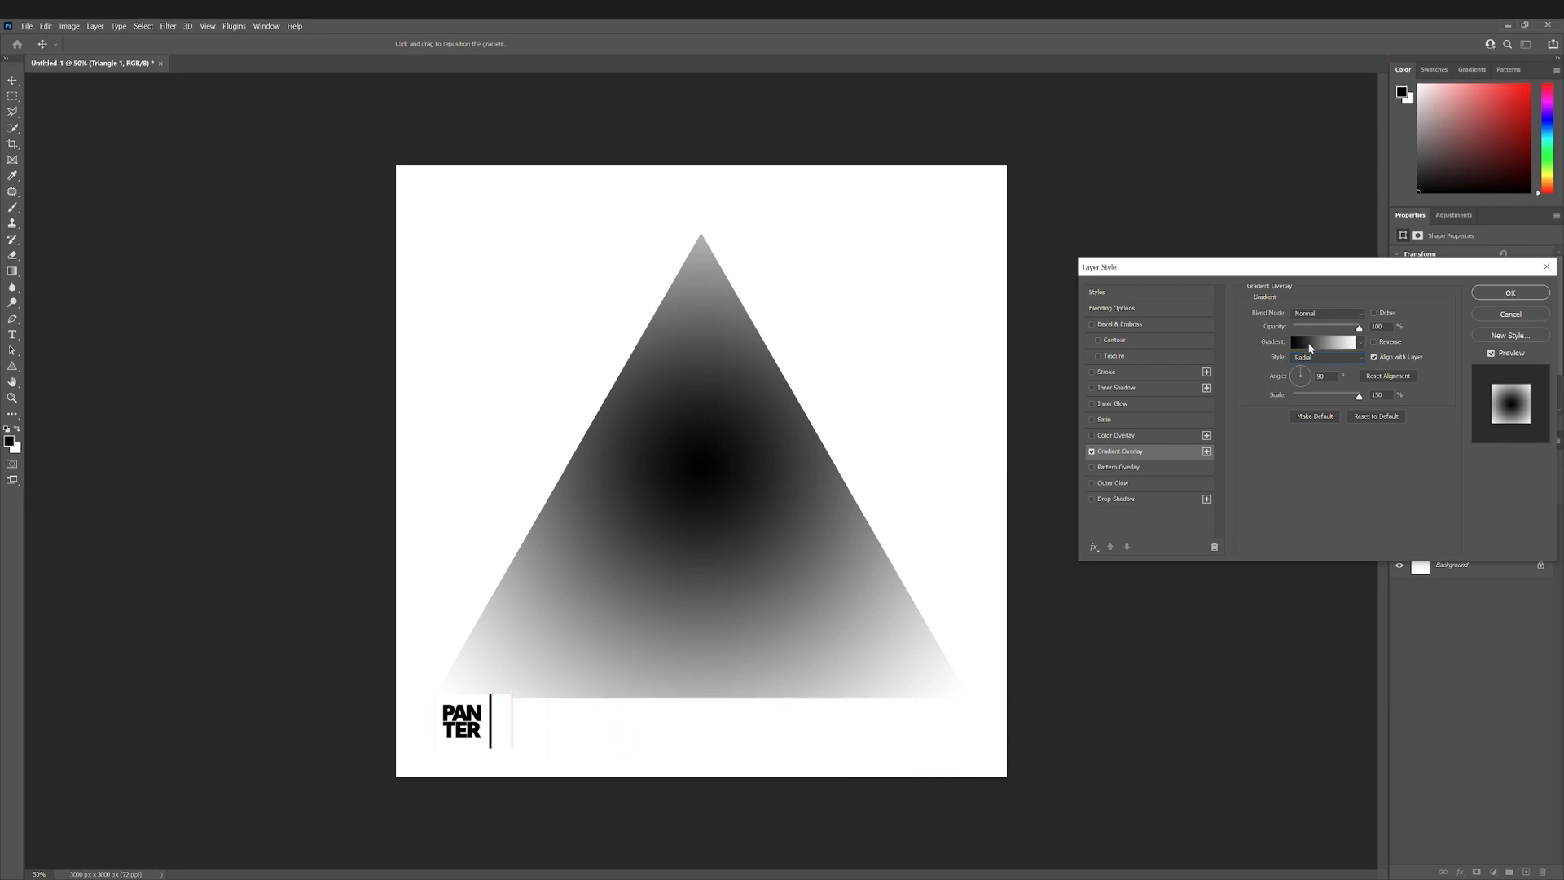
- Set the gradient's inner stop to deep blue and outer stop to teal, then confirm
left_click(1321, 341)
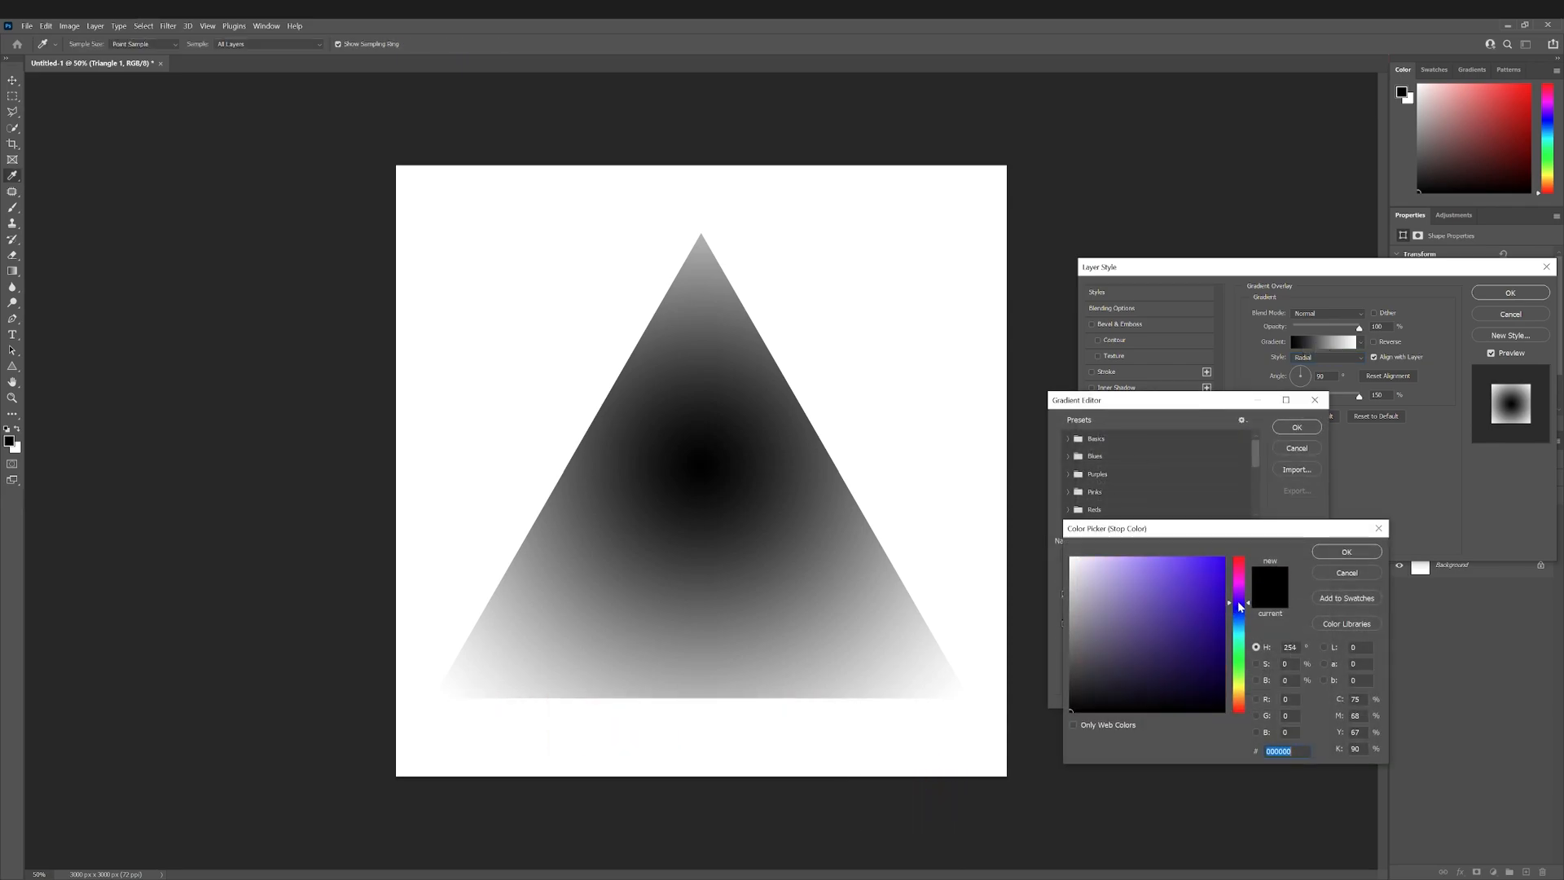
left_click(1345, 552)
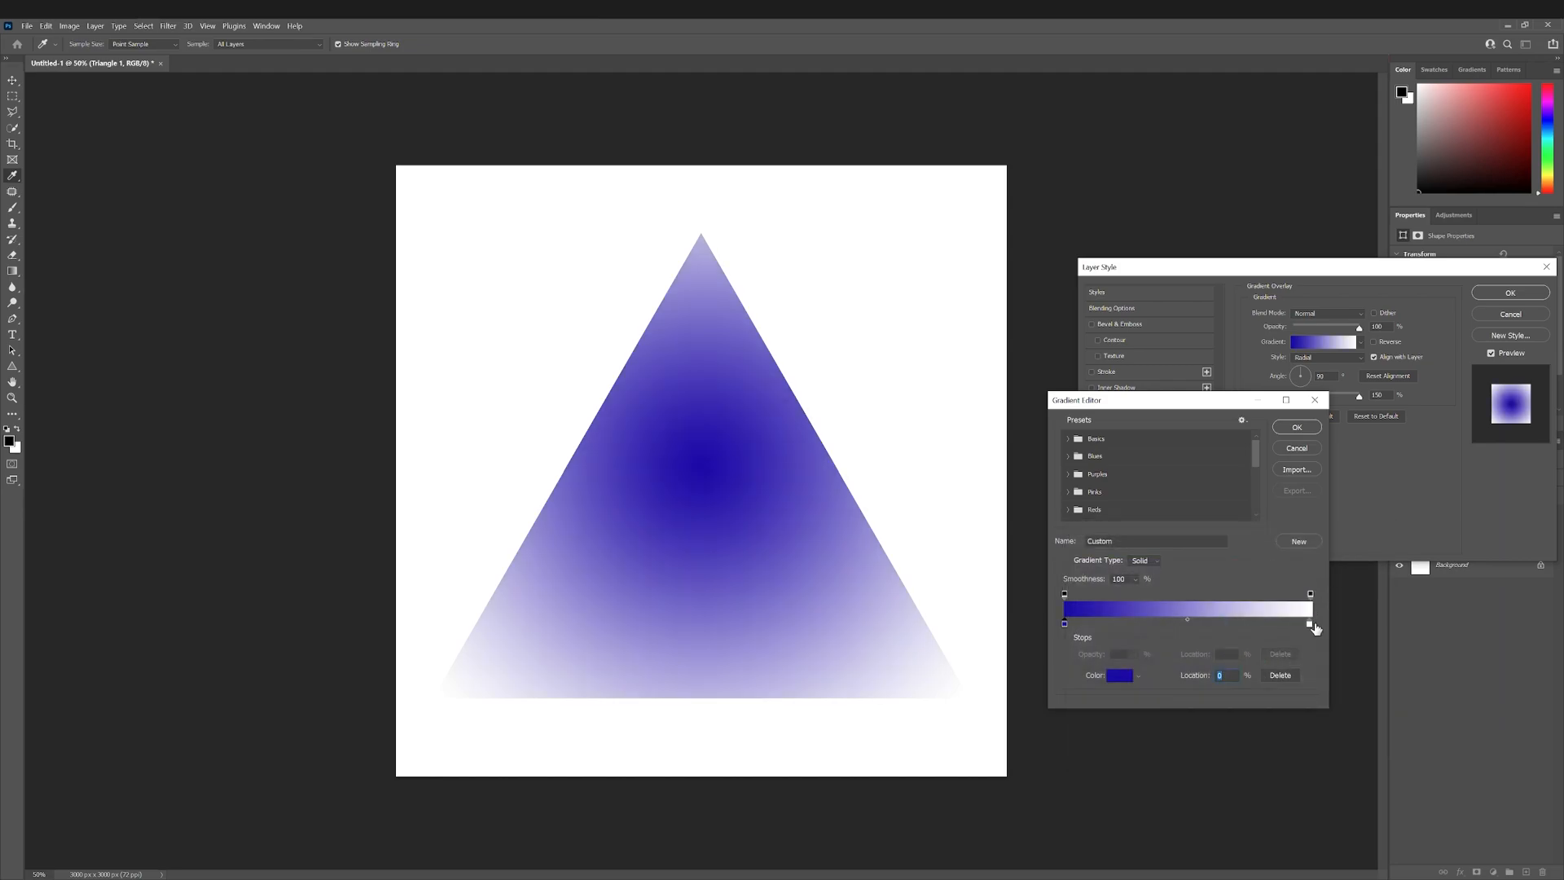
left_click(1119, 674)
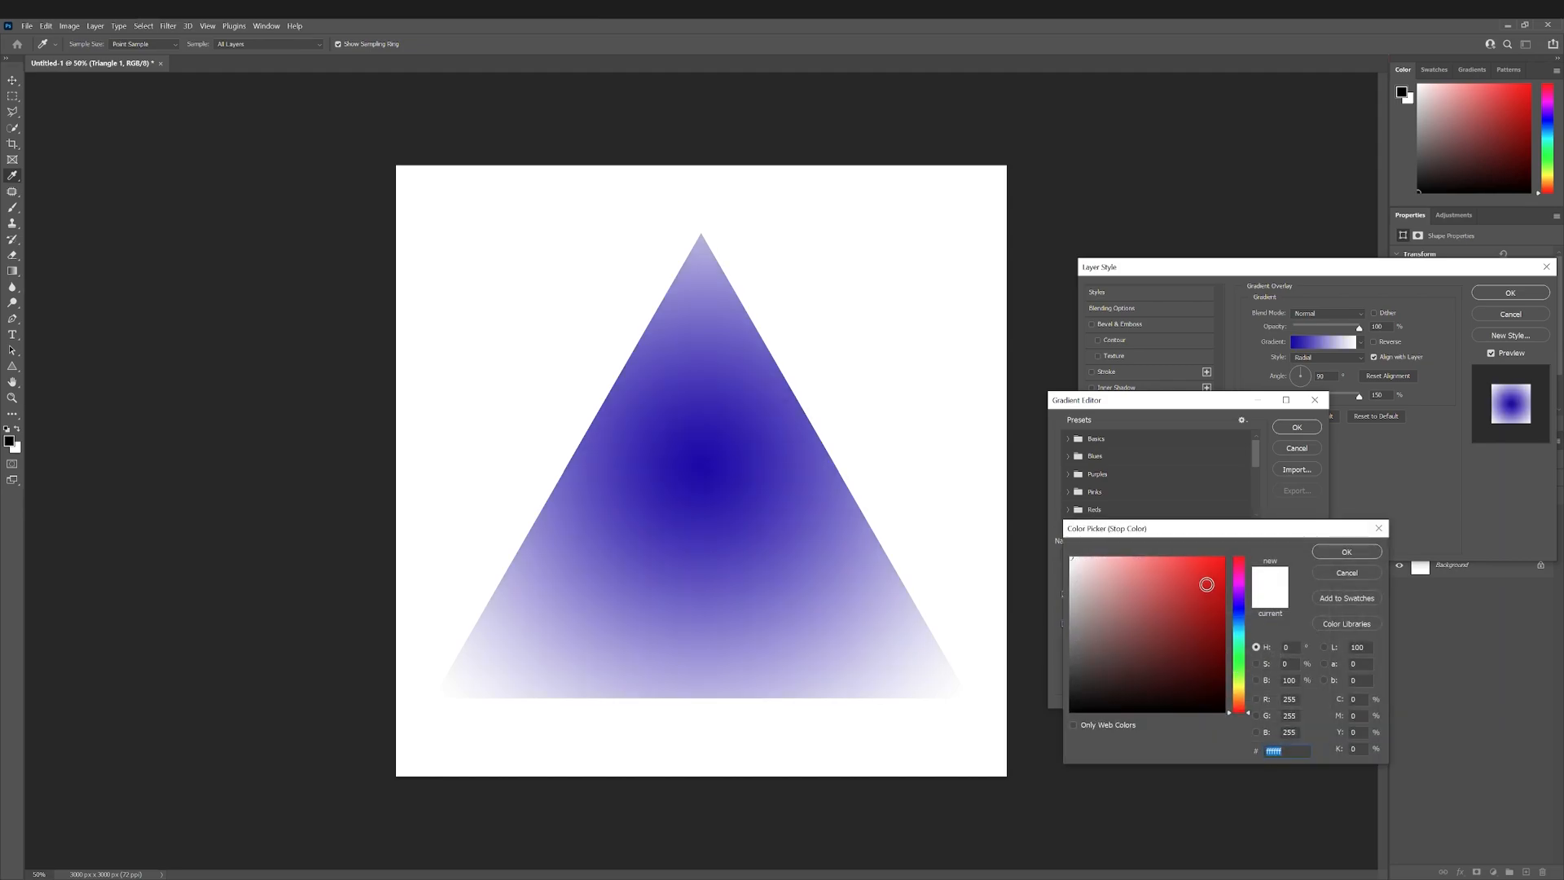
left_click(1345, 552)
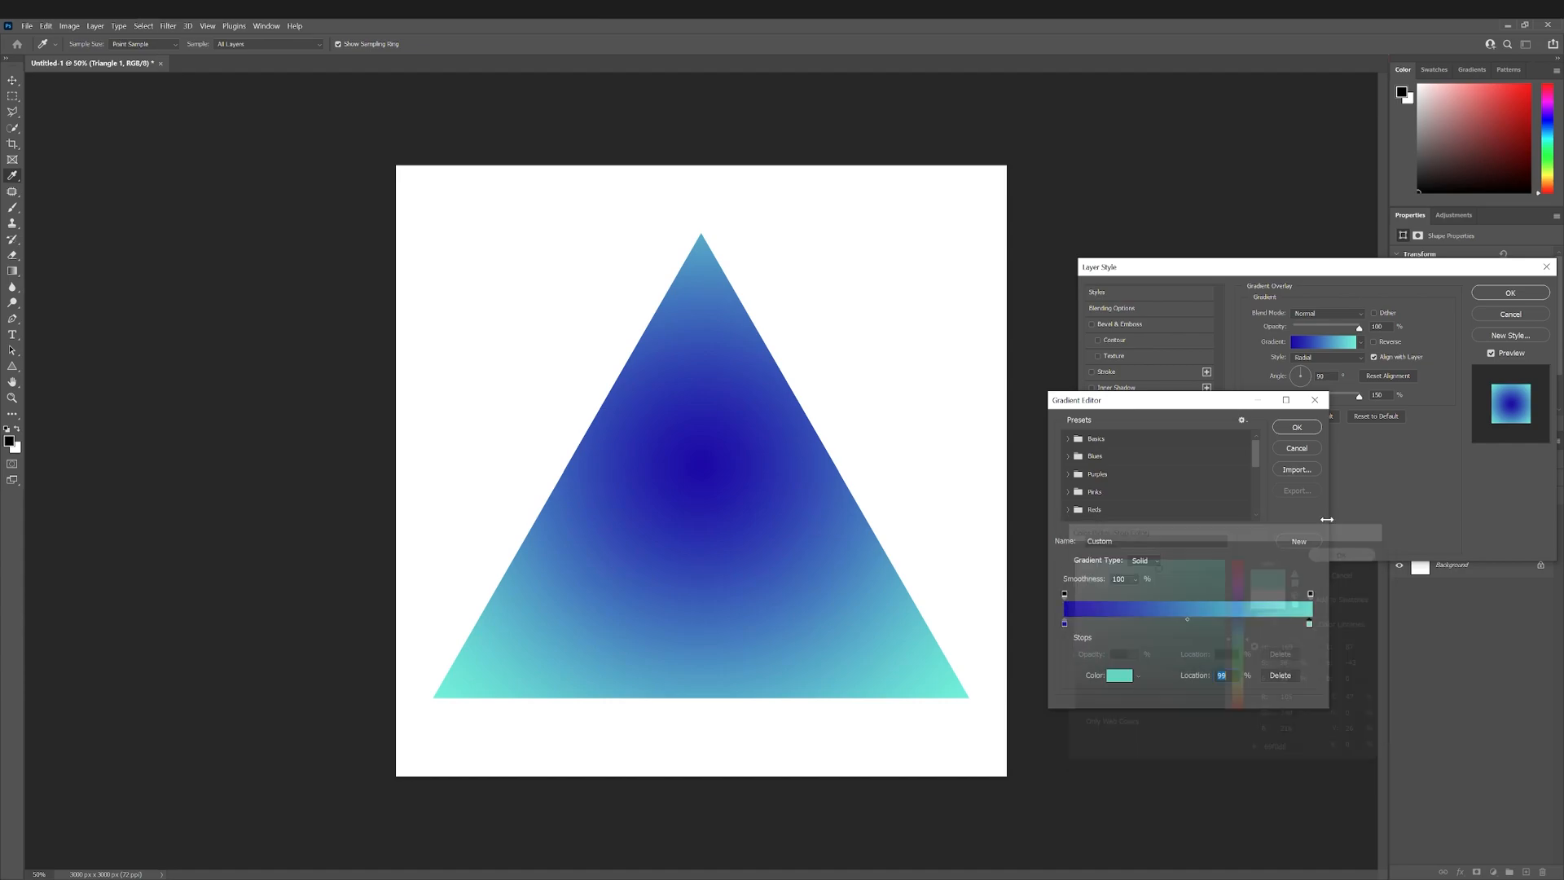
left_click(1297, 427)
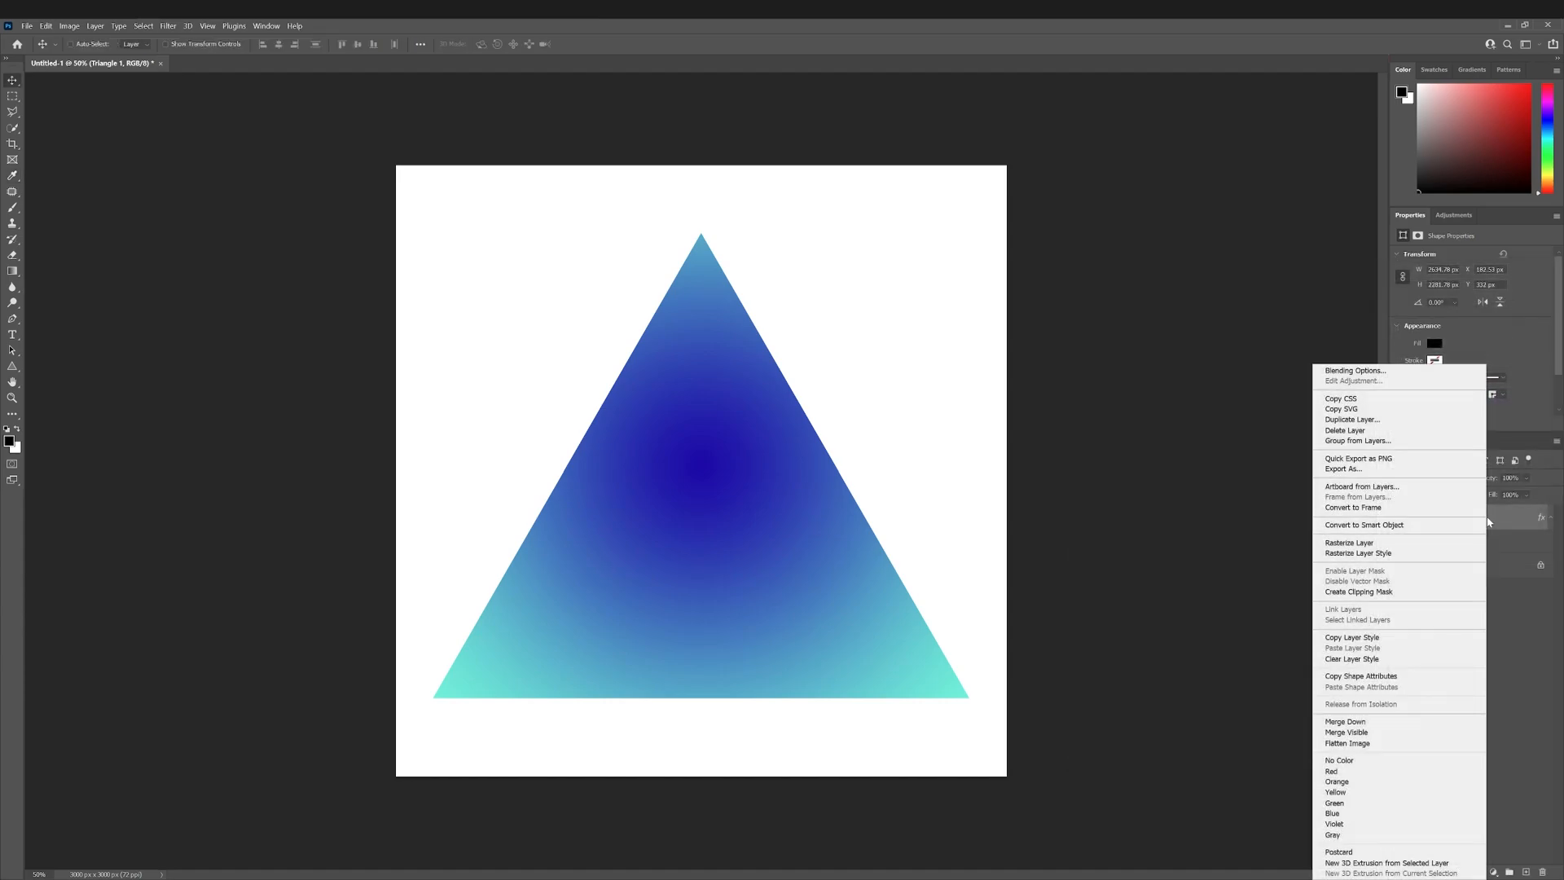
mouse_move(1357, 554)
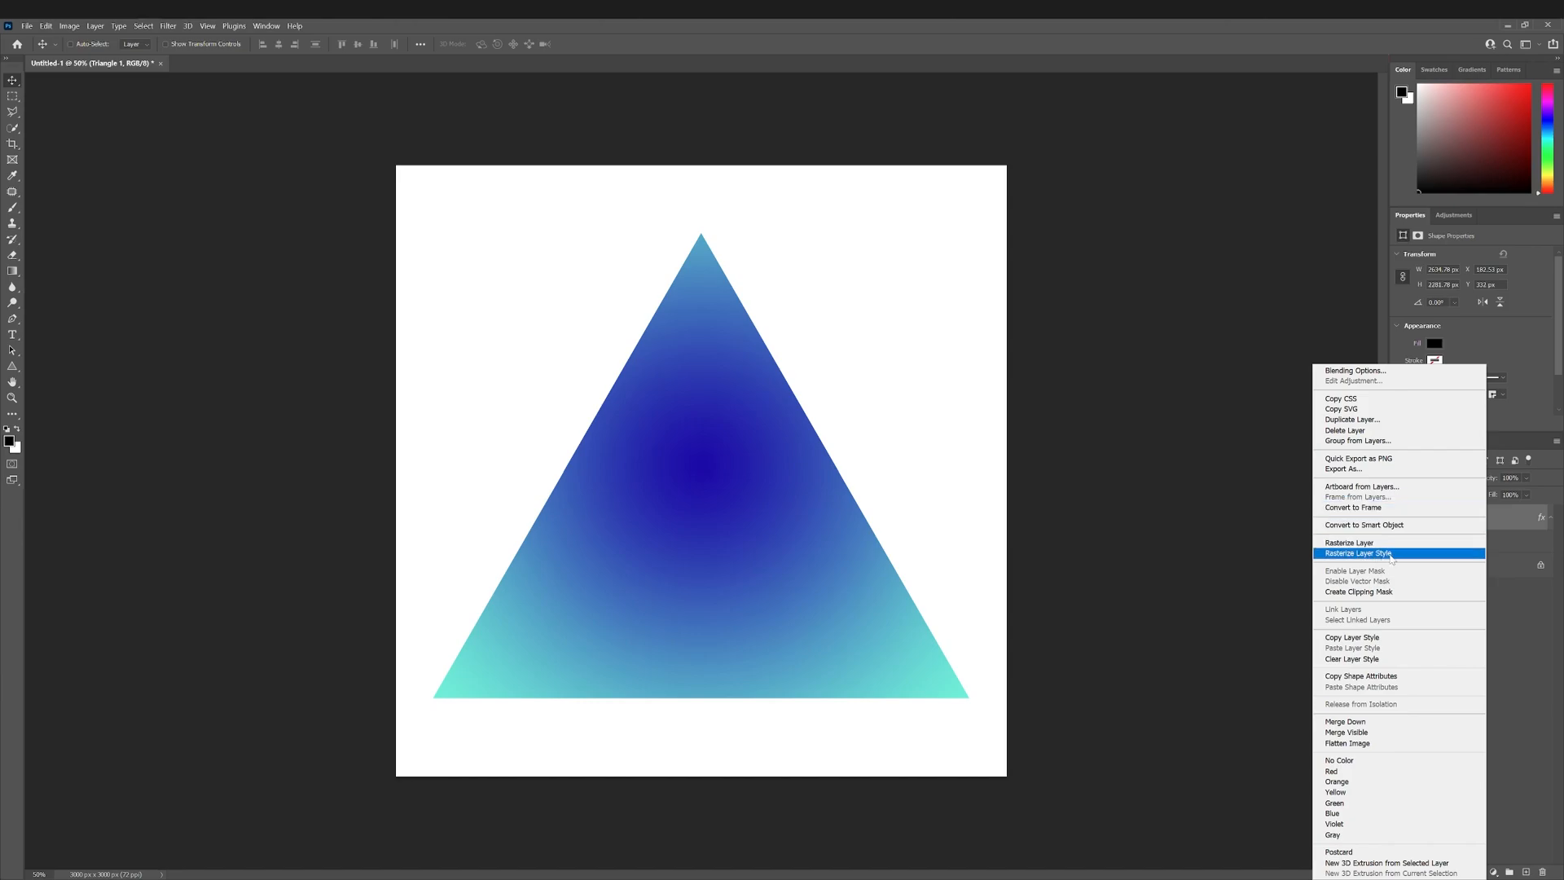
- Rasterize the Triangle 1 layer so the gradient style becomes plain pixels
left_click(1349, 542)
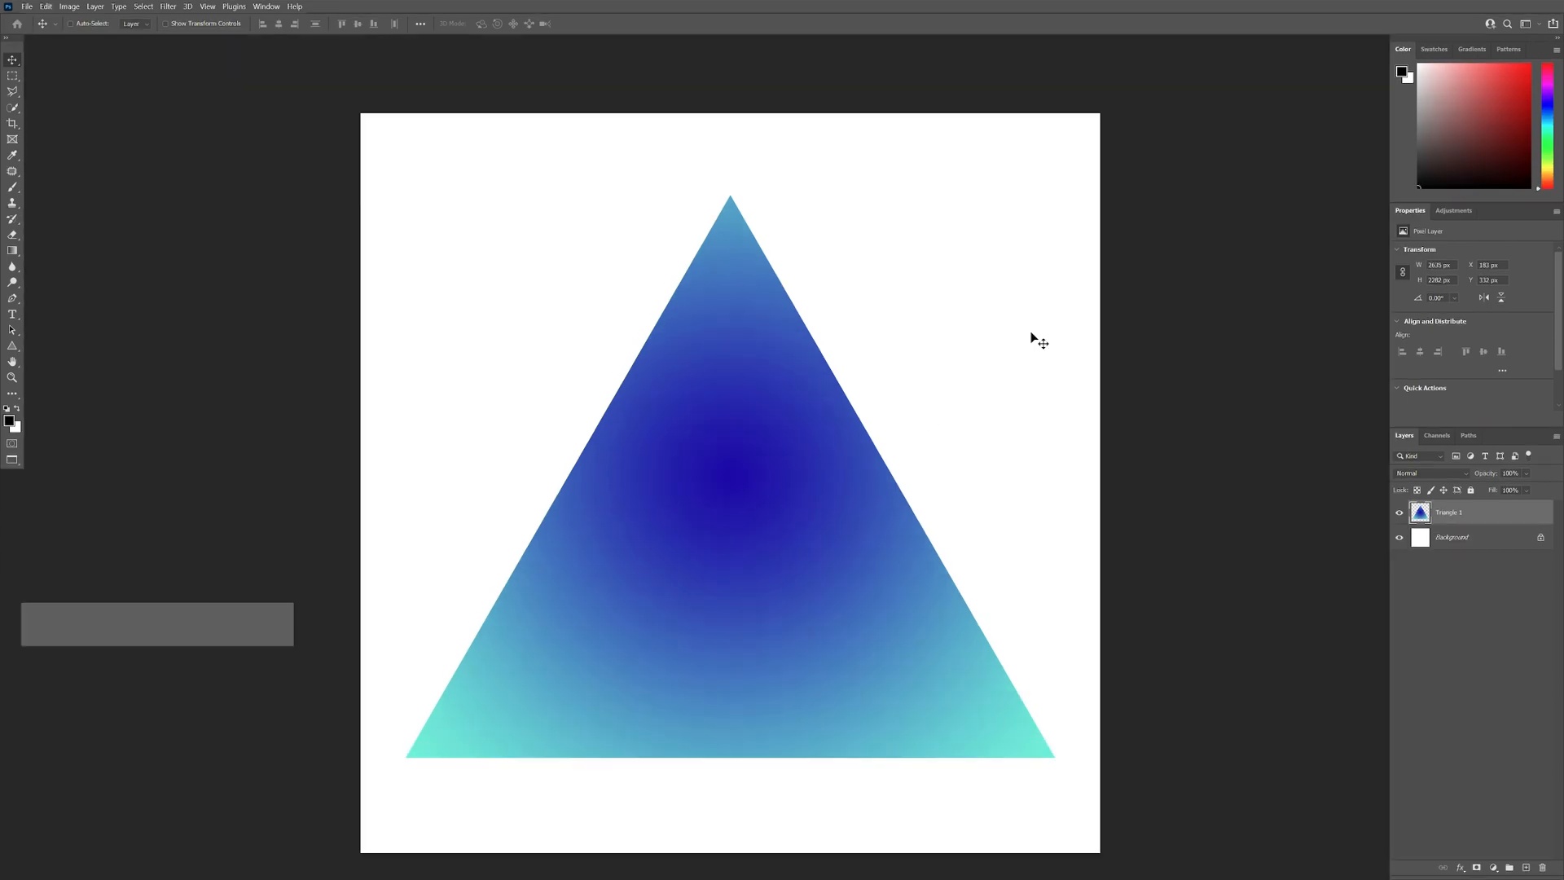
- Duplicate the triangle layer and free-transform the copy slightly smaller and rotated
key("ctrl+j")
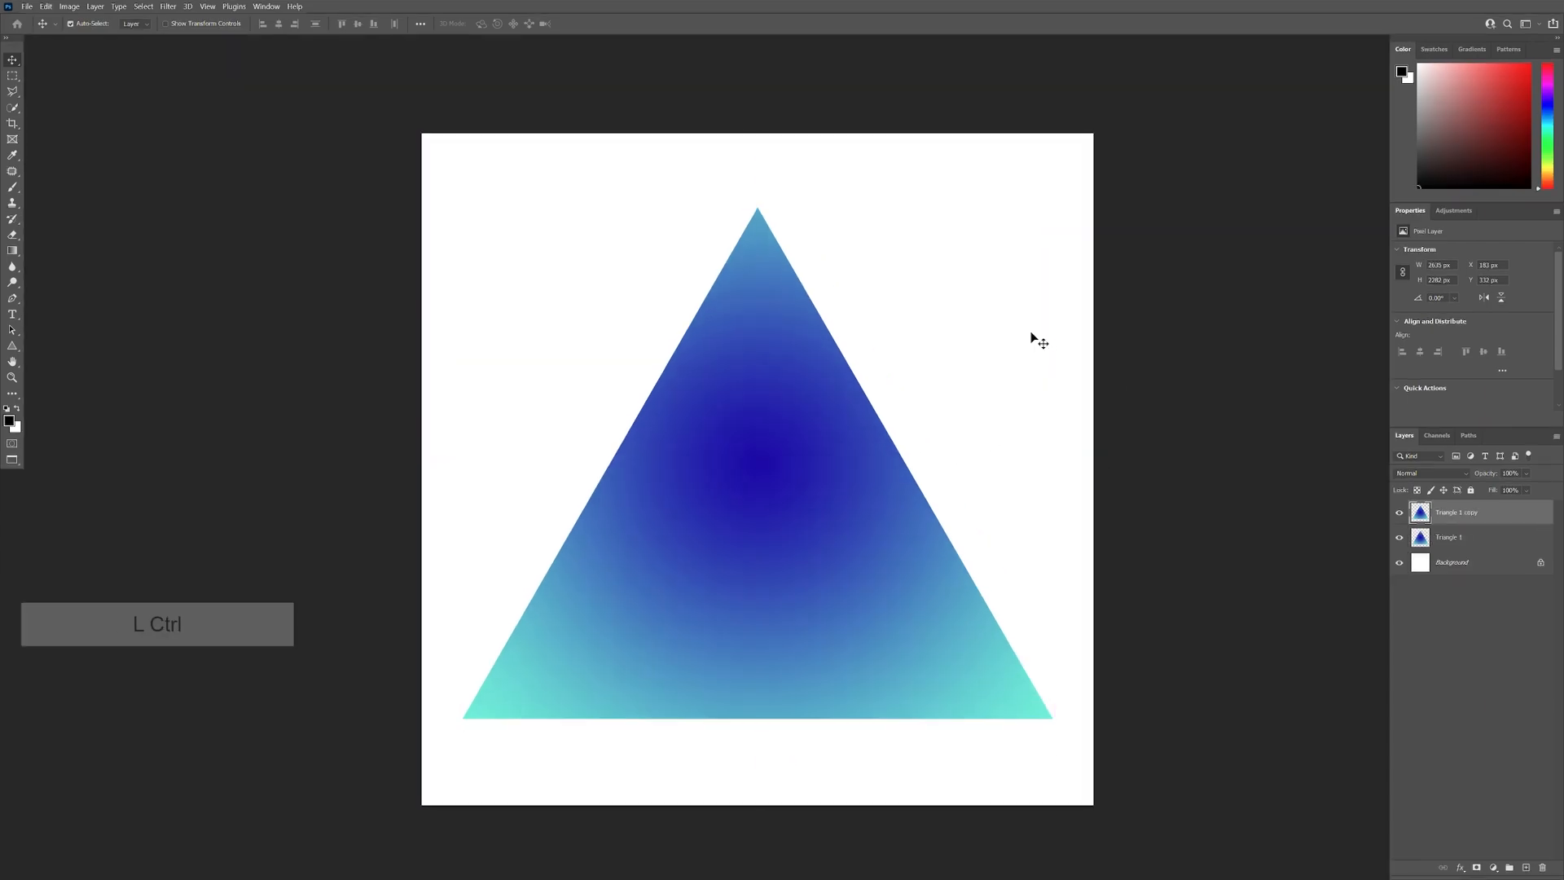
key("ctrl+t")
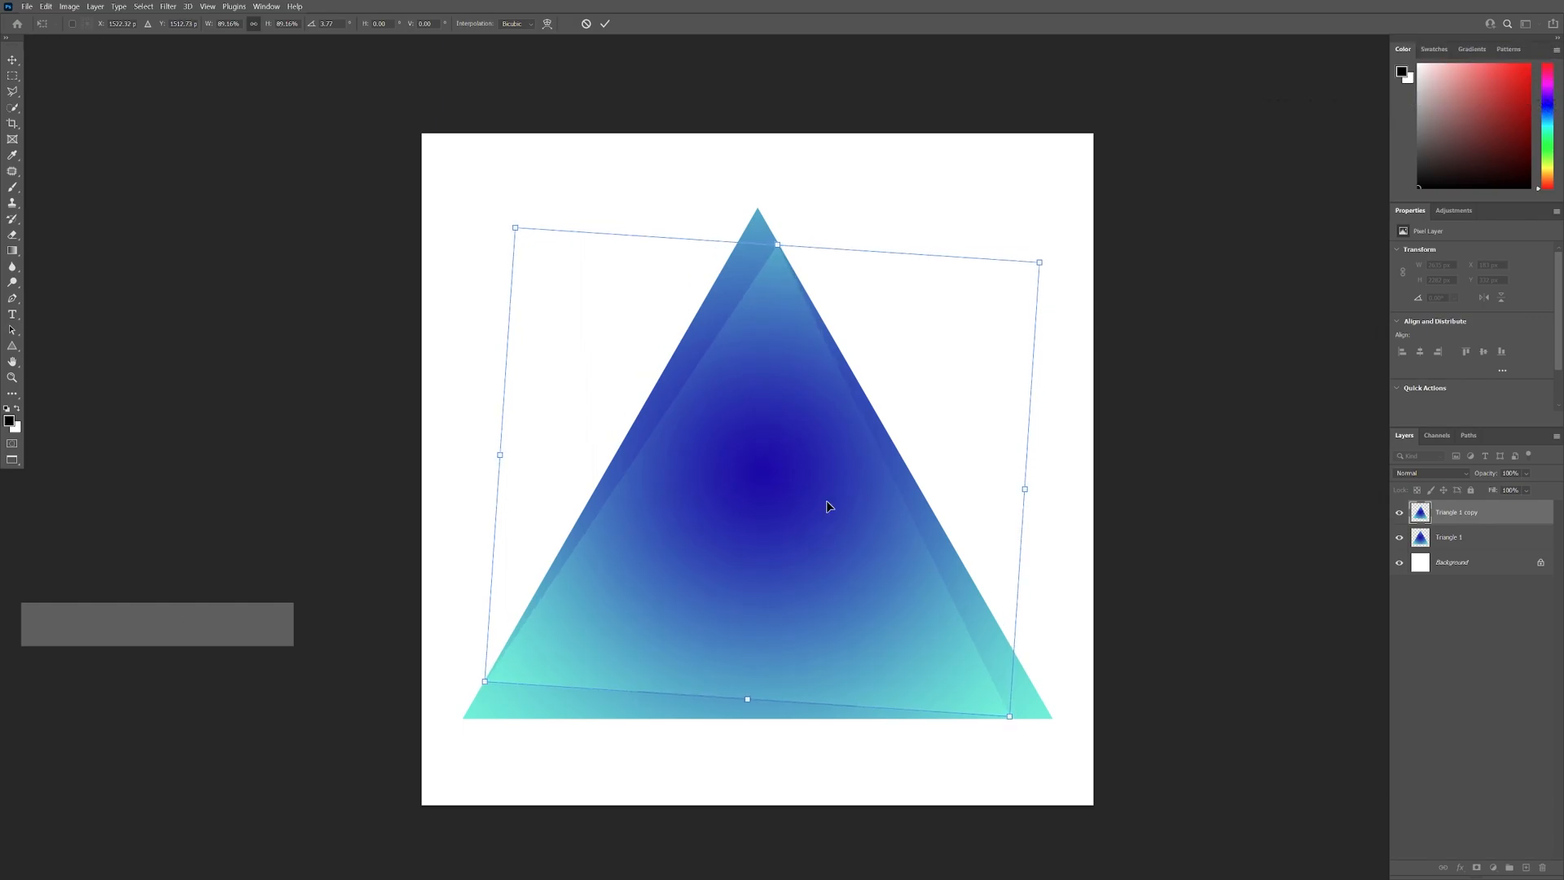
mouse_move(1062, 248)
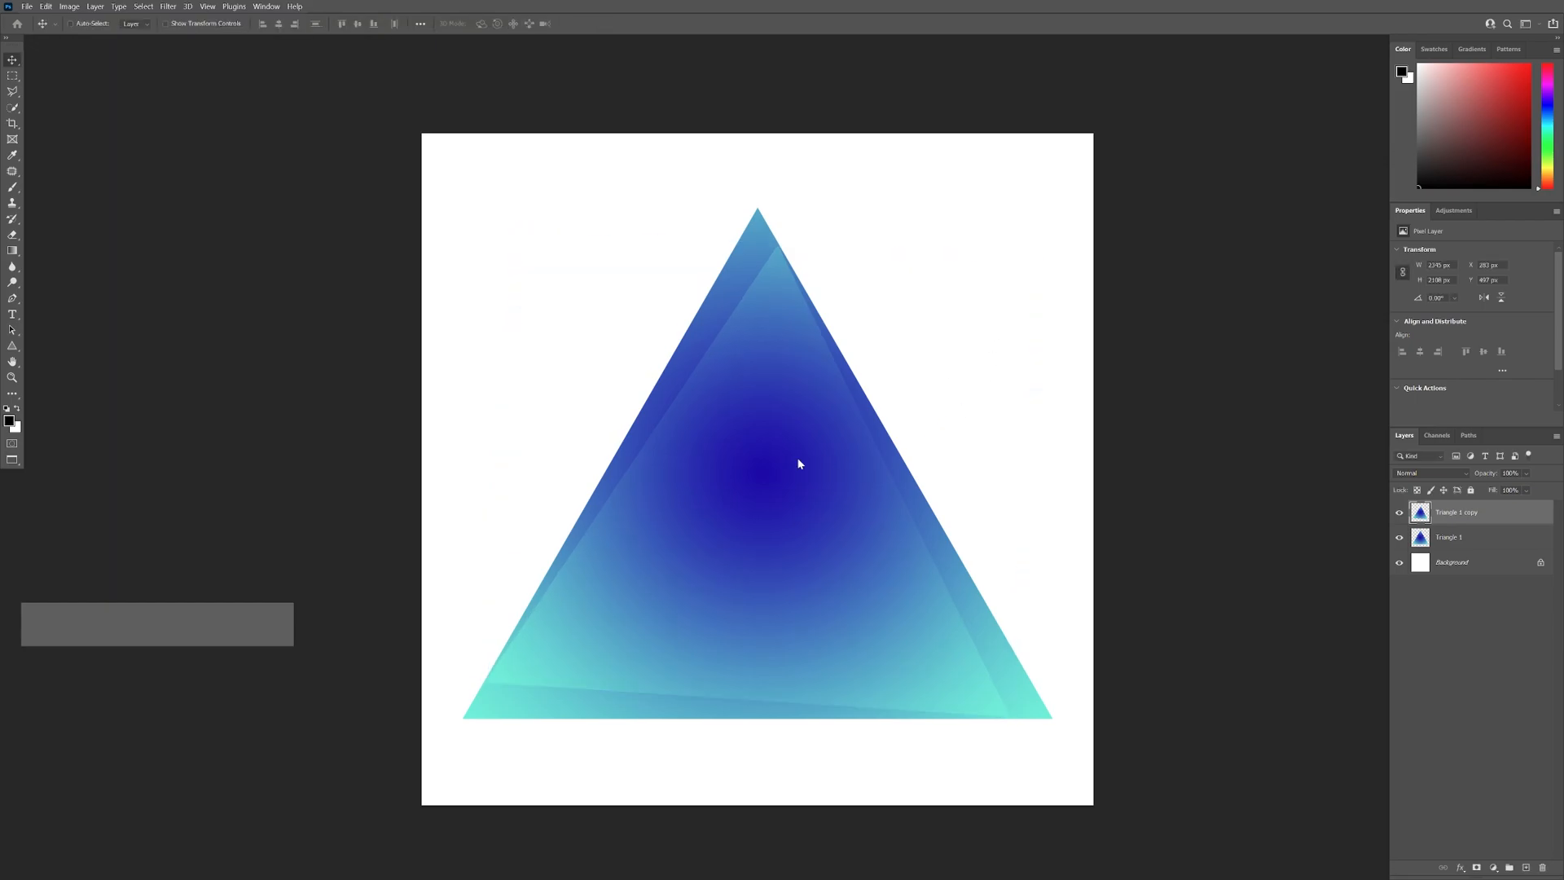
- Repeat the duplicate-and-transform dozens of times so shrinking rotated copies spiral to the center
key("ctrl")
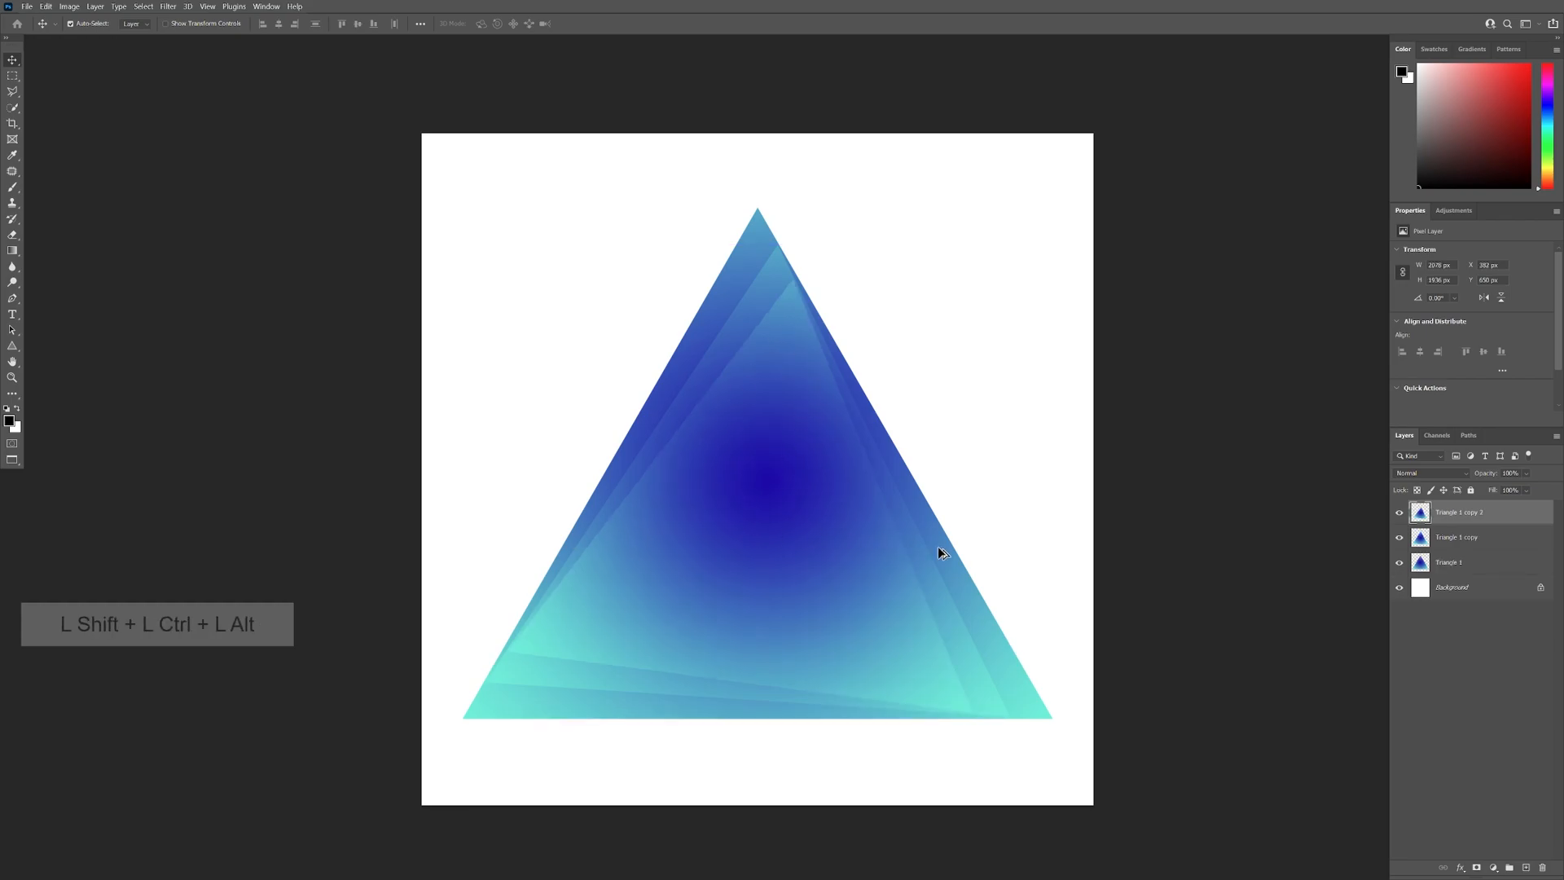
mouse_move(1038, 625)
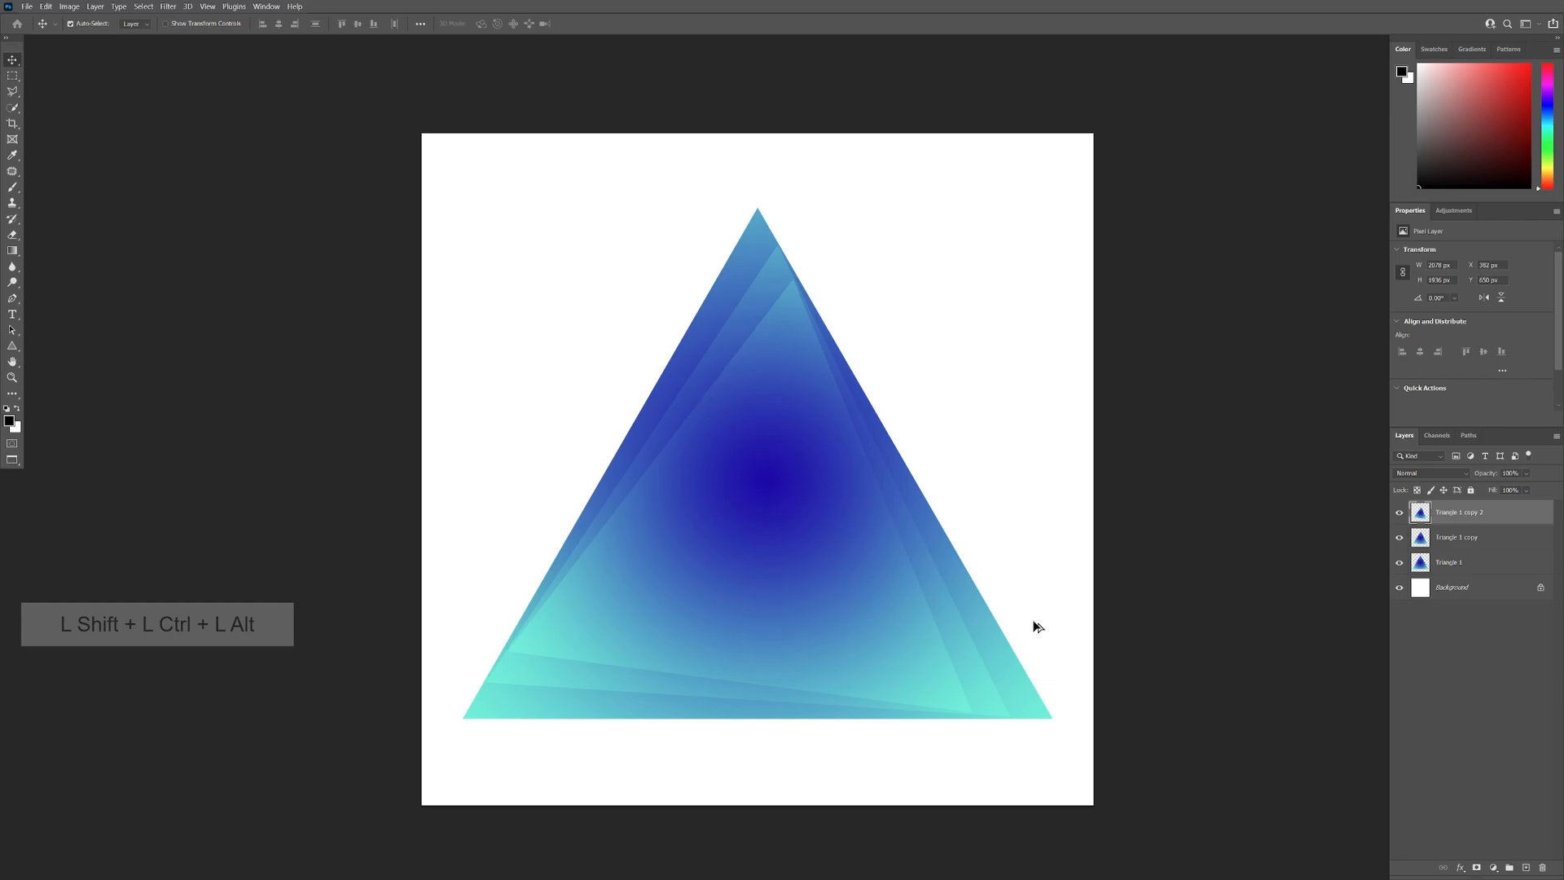
mouse_move(1212, 644)
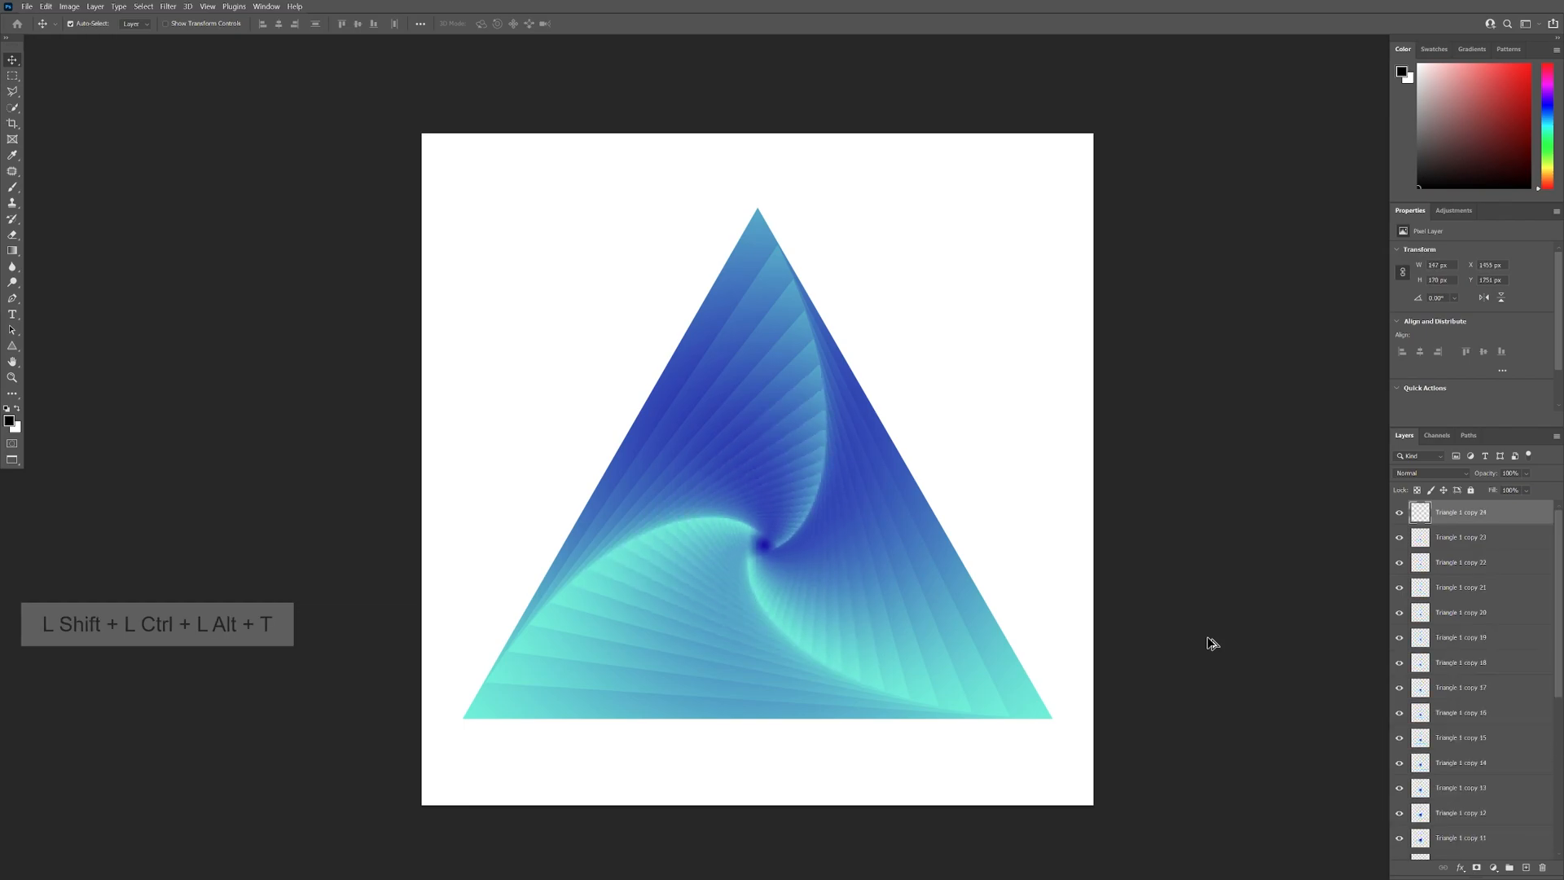
key("ctrl+shift+alt+t")
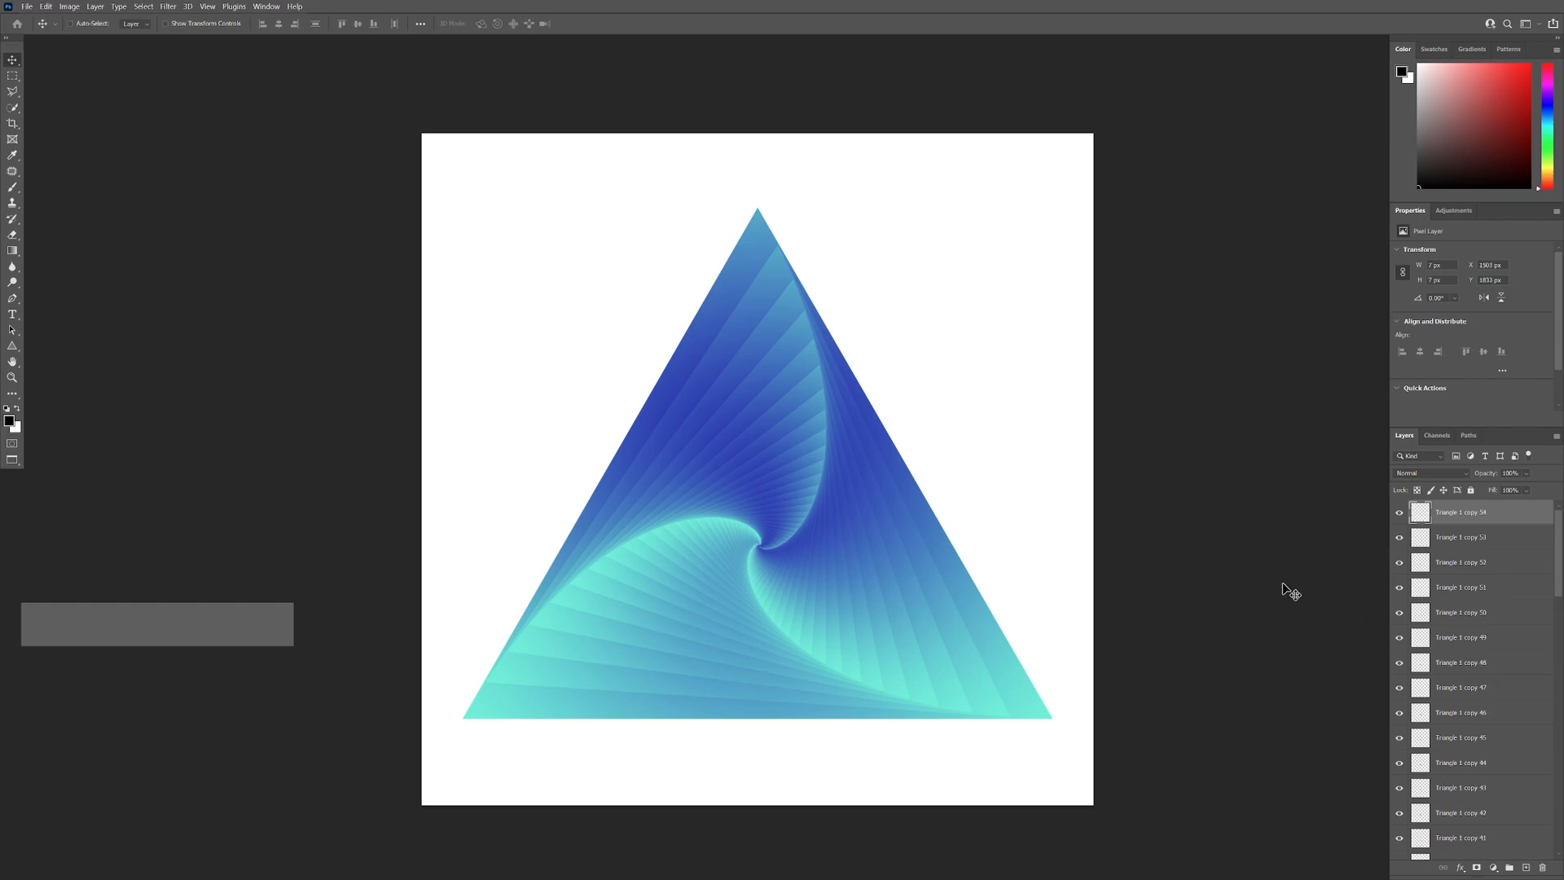